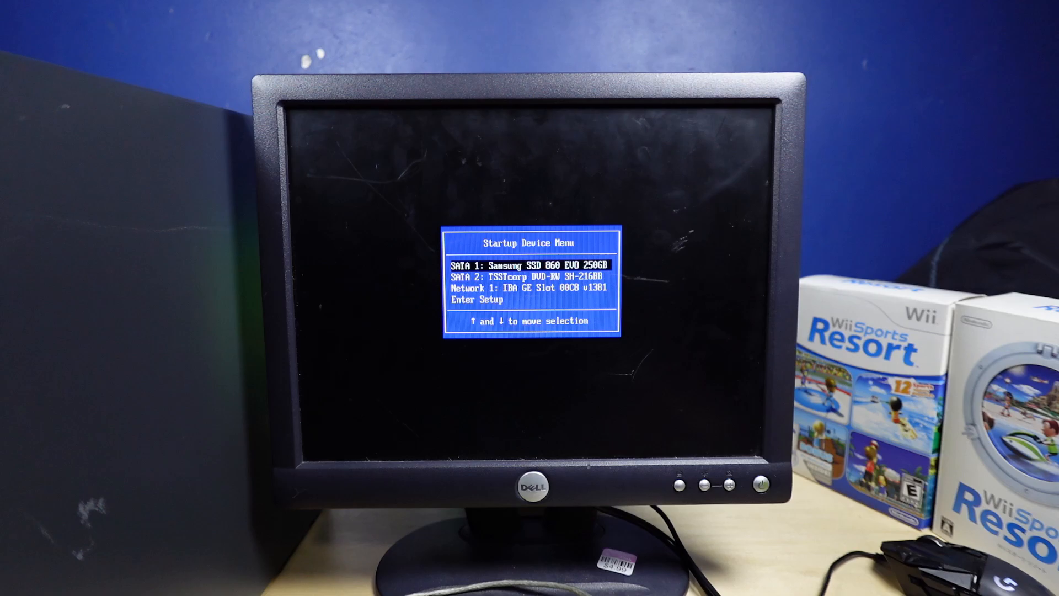
# Boot from SATA 2: TSSTcorp DVD-RW SH-216BB so Windows starts loading.
pyautogui.press('Return')
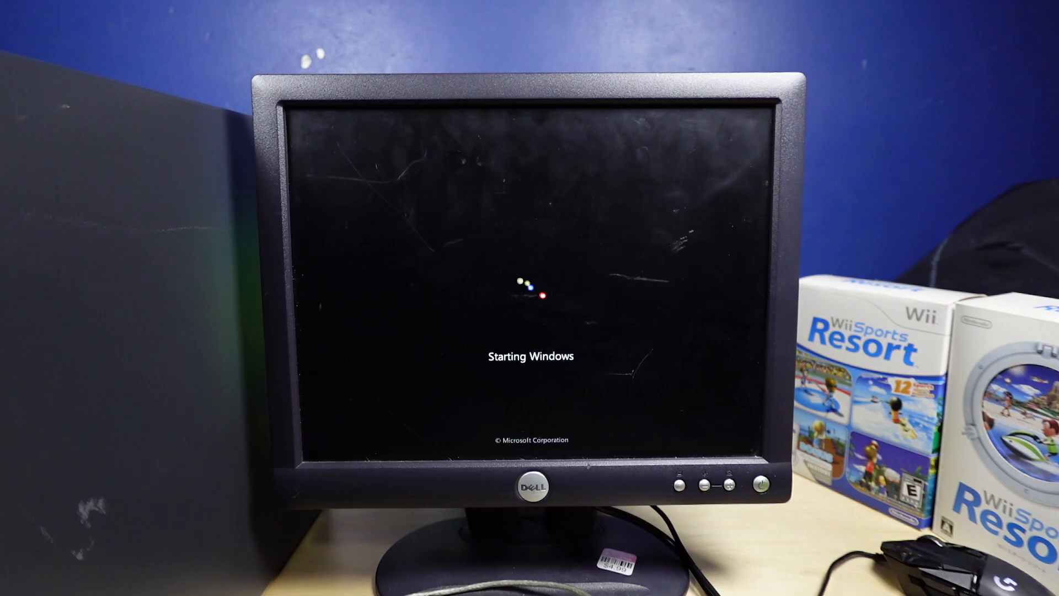